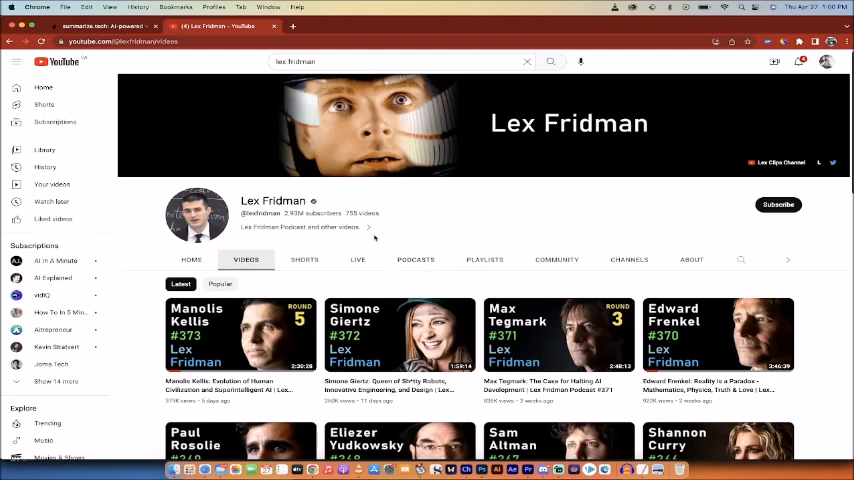
pyautogui.moveTo(408, 230)
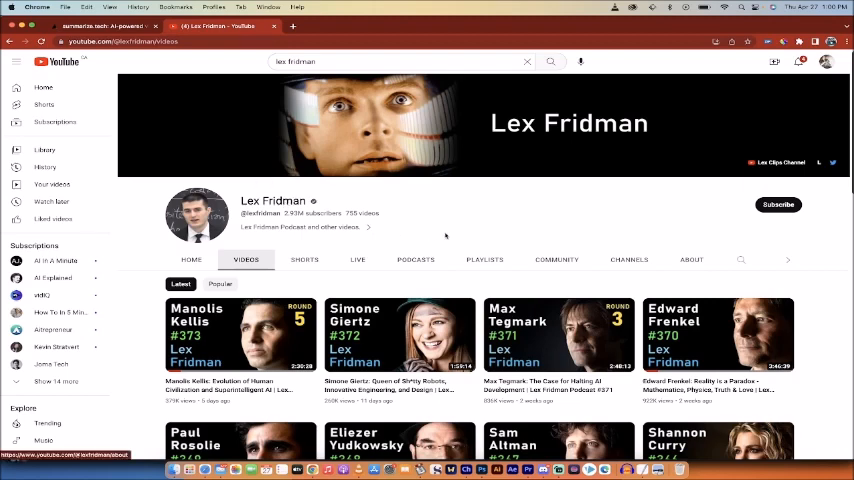
# Step: Open the Simone Giertz #372 episode from the channel's Videos tab and bring up Share
pyautogui.scroll(-3)
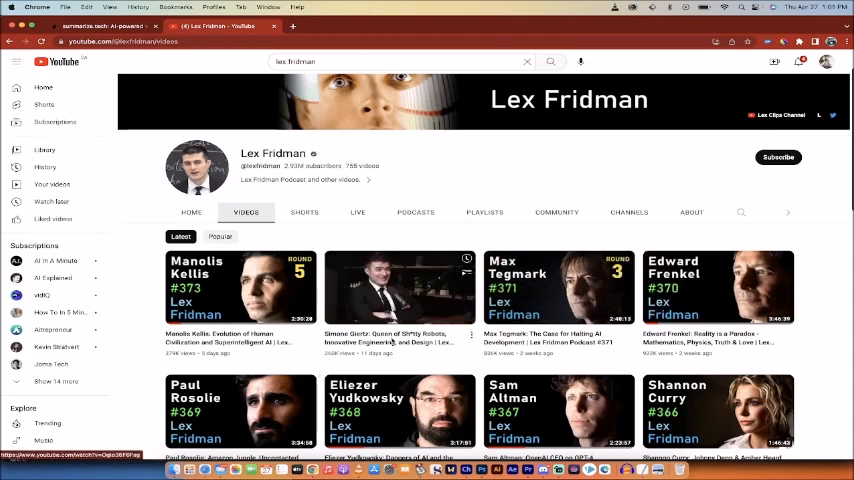
pyautogui.click(398, 287)
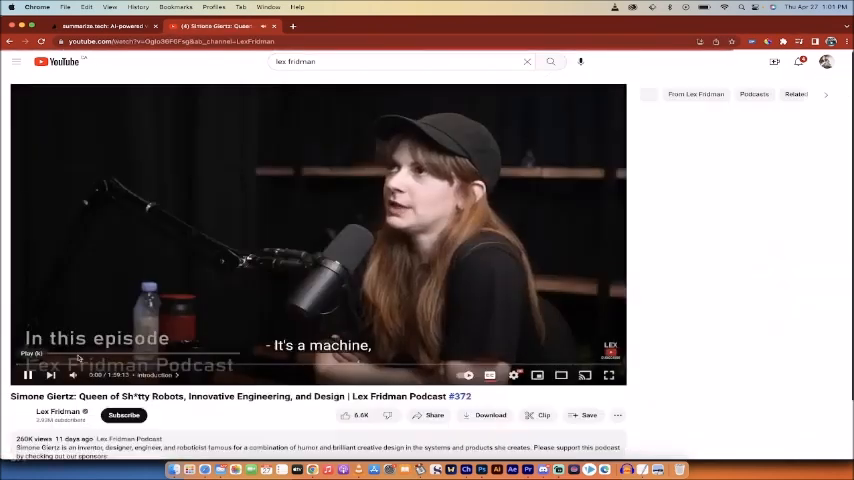
pyautogui.scroll(-3)
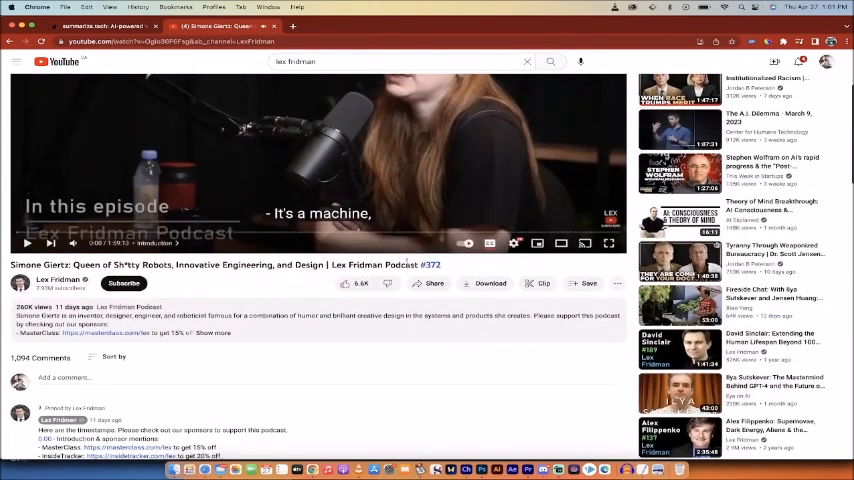
pyautogui.click(430, 283)
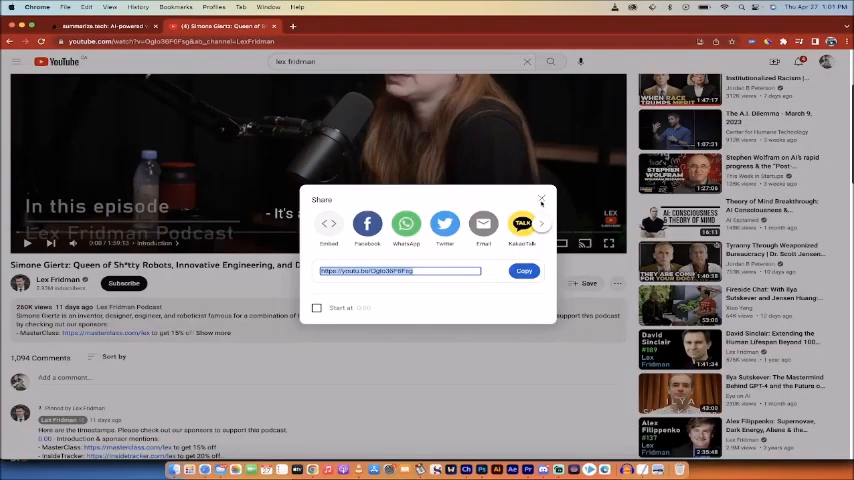
pyautogui.moveTo(540, 202)
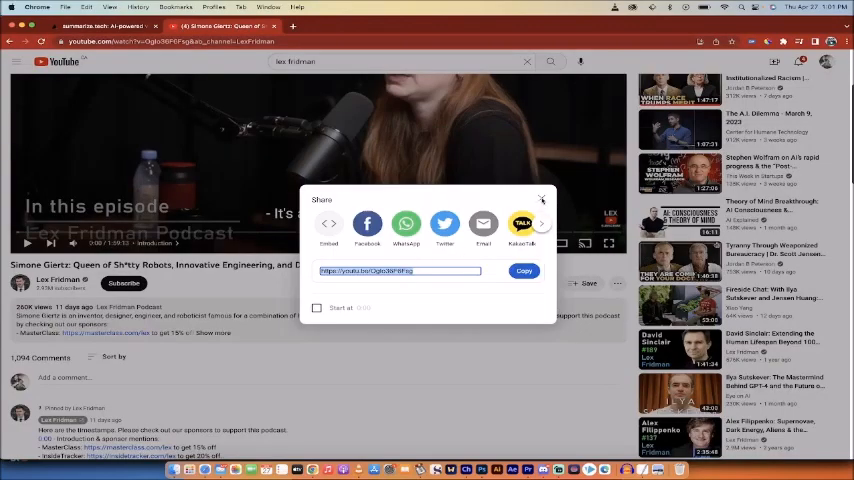
# Step: Close the Share dialog after copying the youtu.be link
pyautogui.click(541, 198)
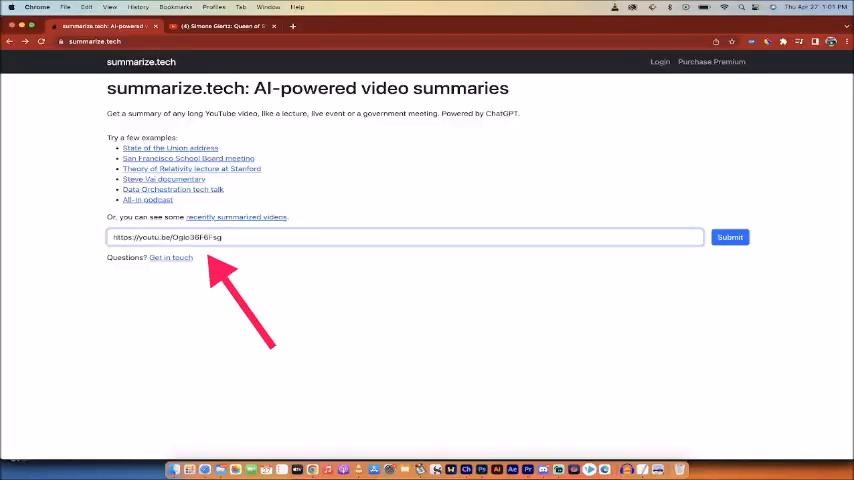
# Step: Submit the pasted youtu.be link on summarize.tech
pyautogui.click(730, 237)
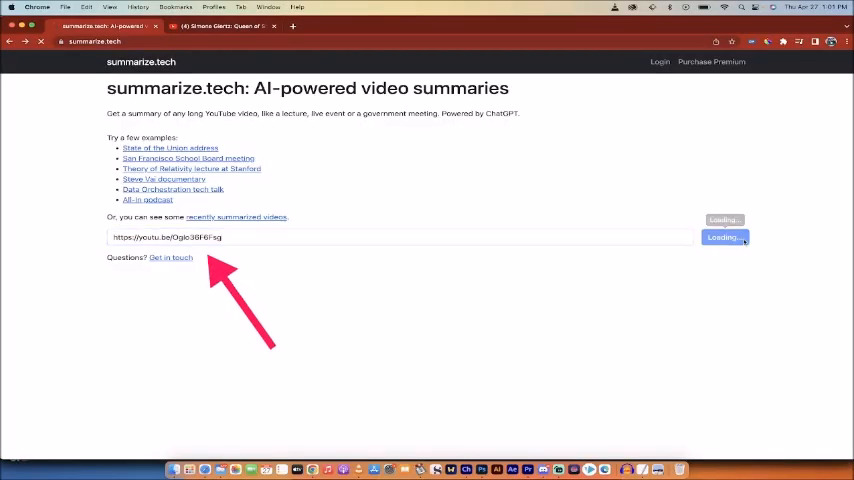
# Step: Expand the Simone Giertz summary and scroll through its five-minute sections
pyautogui.click(723, 237)
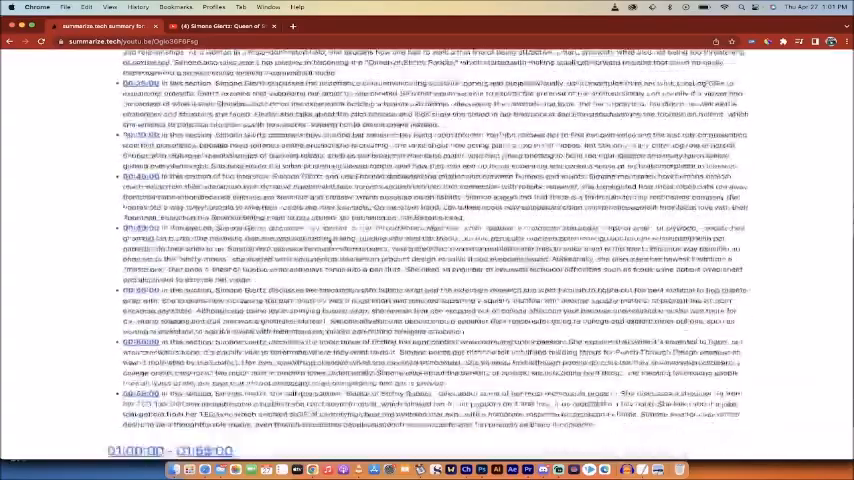
pyautogui.scroll(-3)
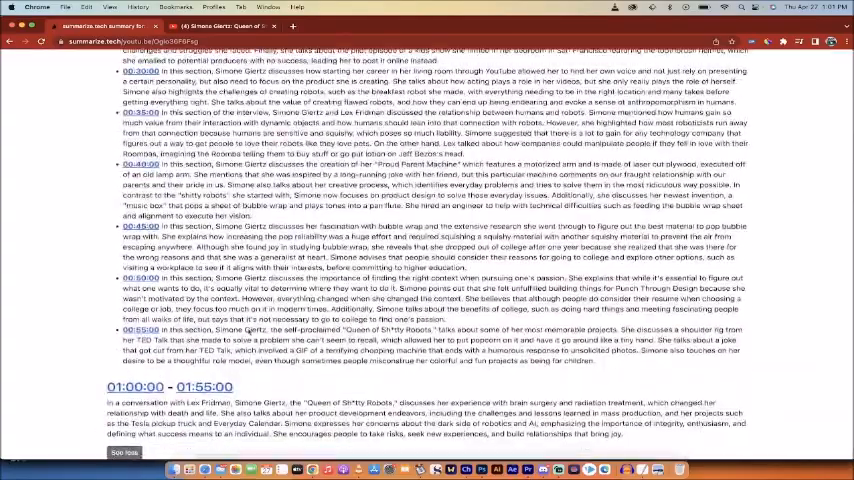
pyautogui.scroll(3)
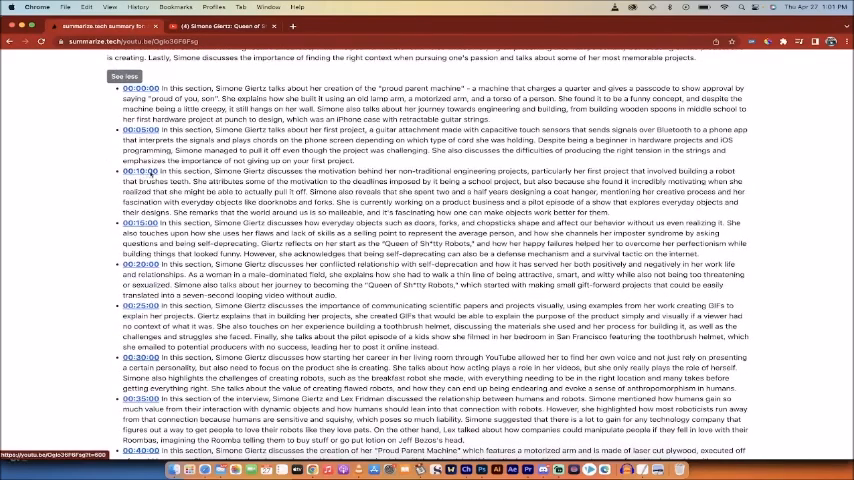
pyautogui.scroll(-3)
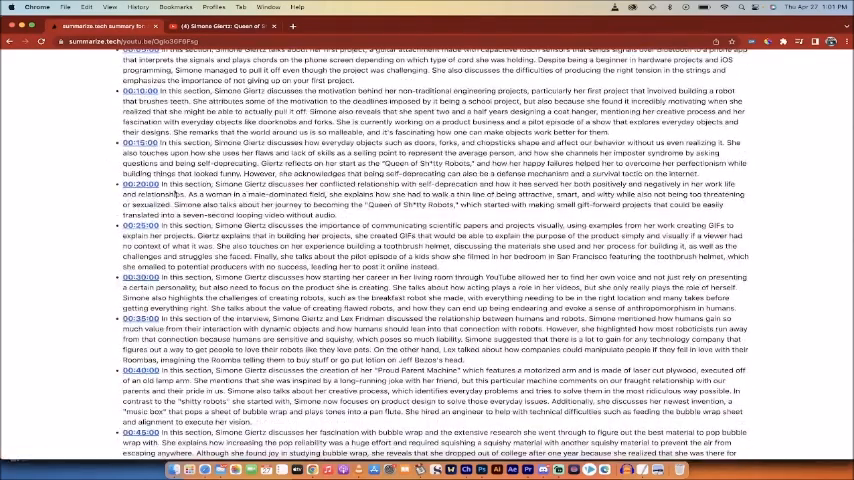